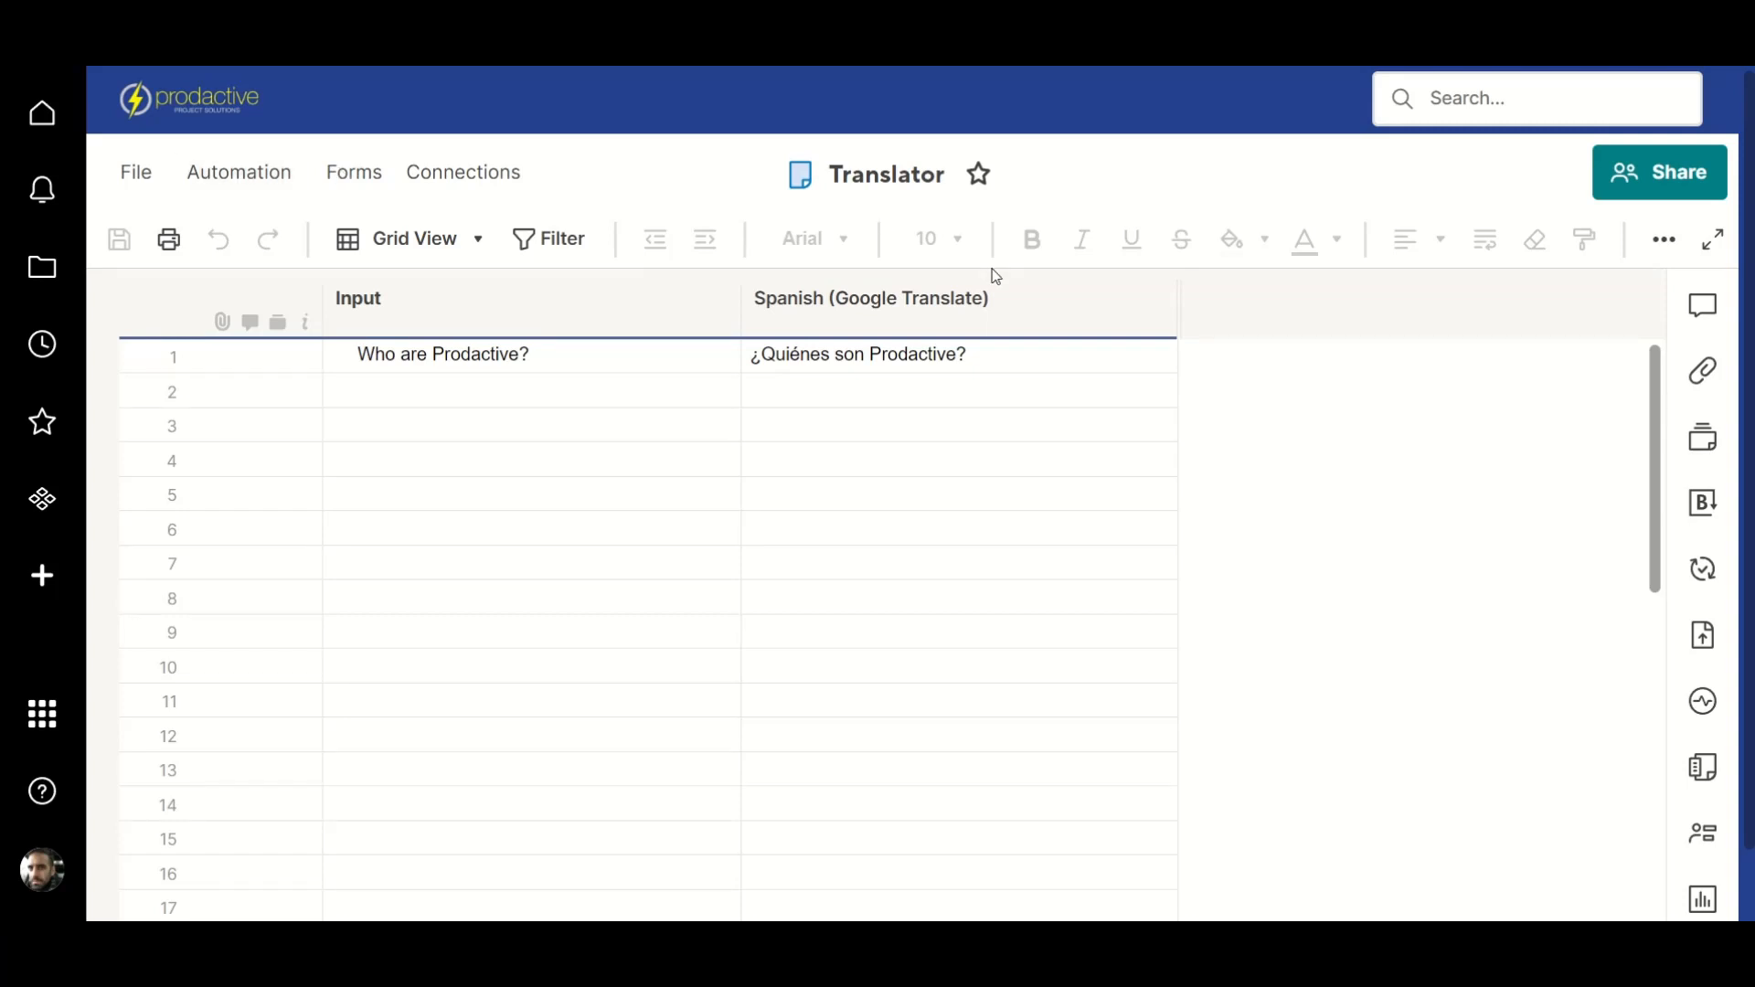
Enter the Prodactive paragraphs starting 'We're award-winning Smartsheet-aligned partners...' into Input rows 2–4 and save
click(565, 391)
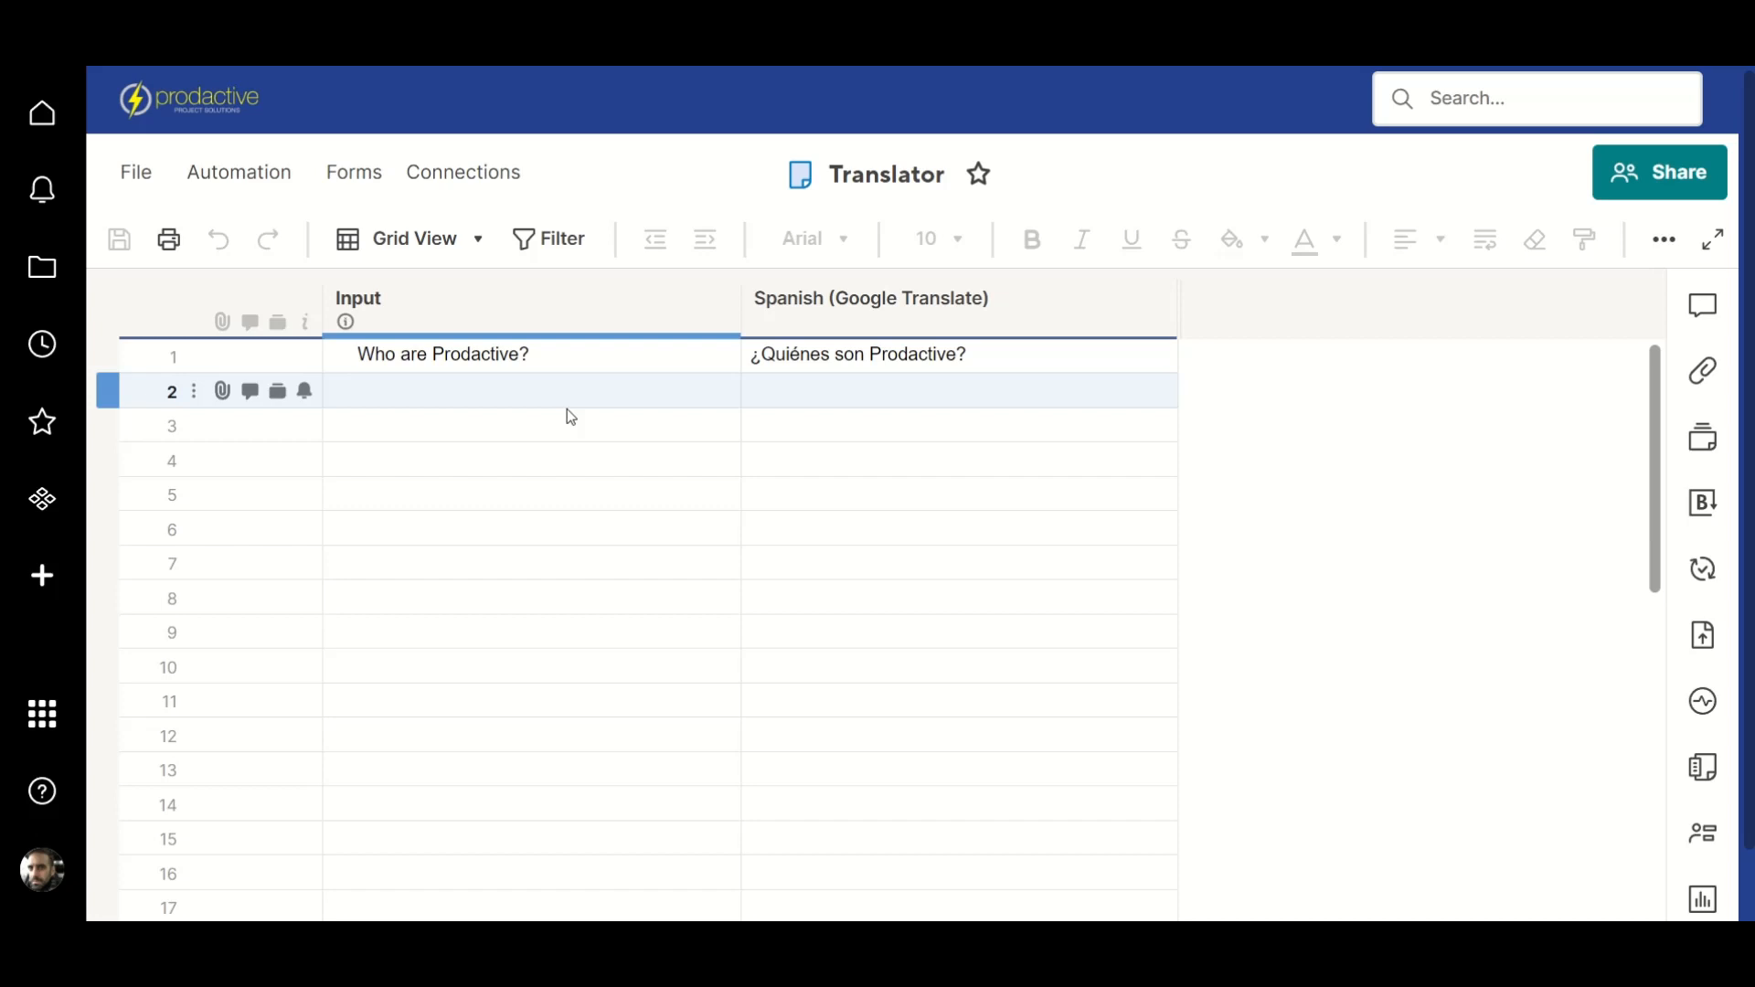
mouse_move(574, 397)
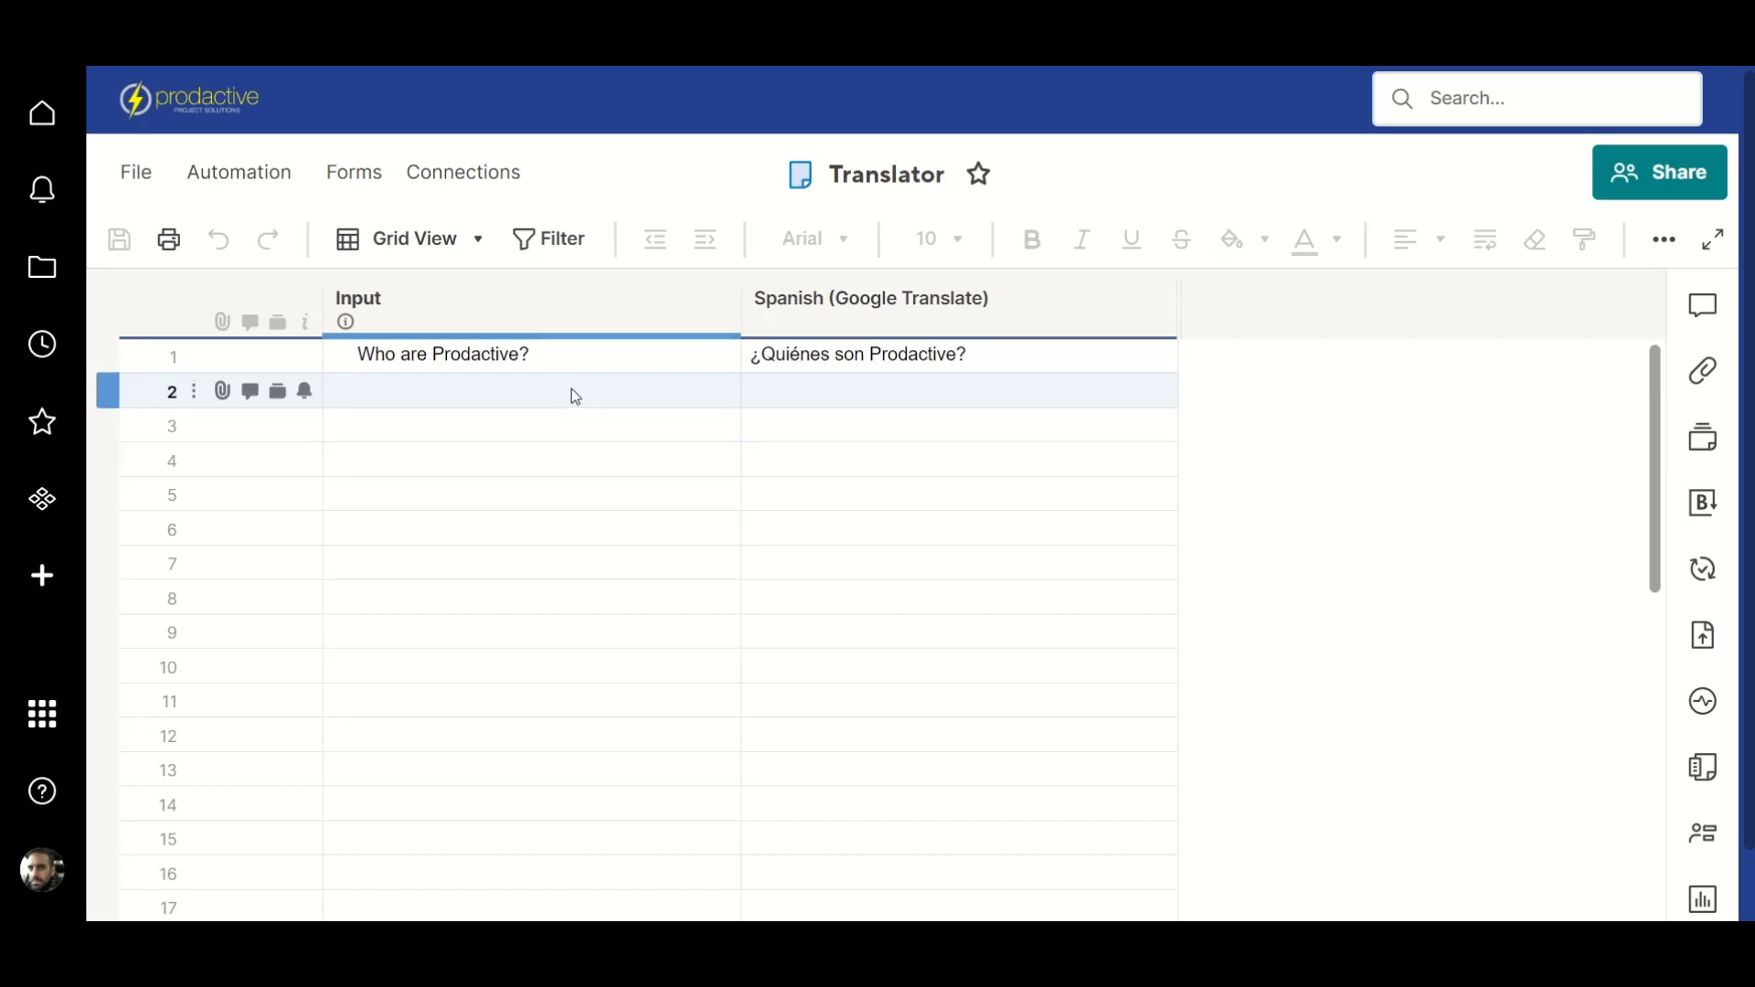
click(870, 298)
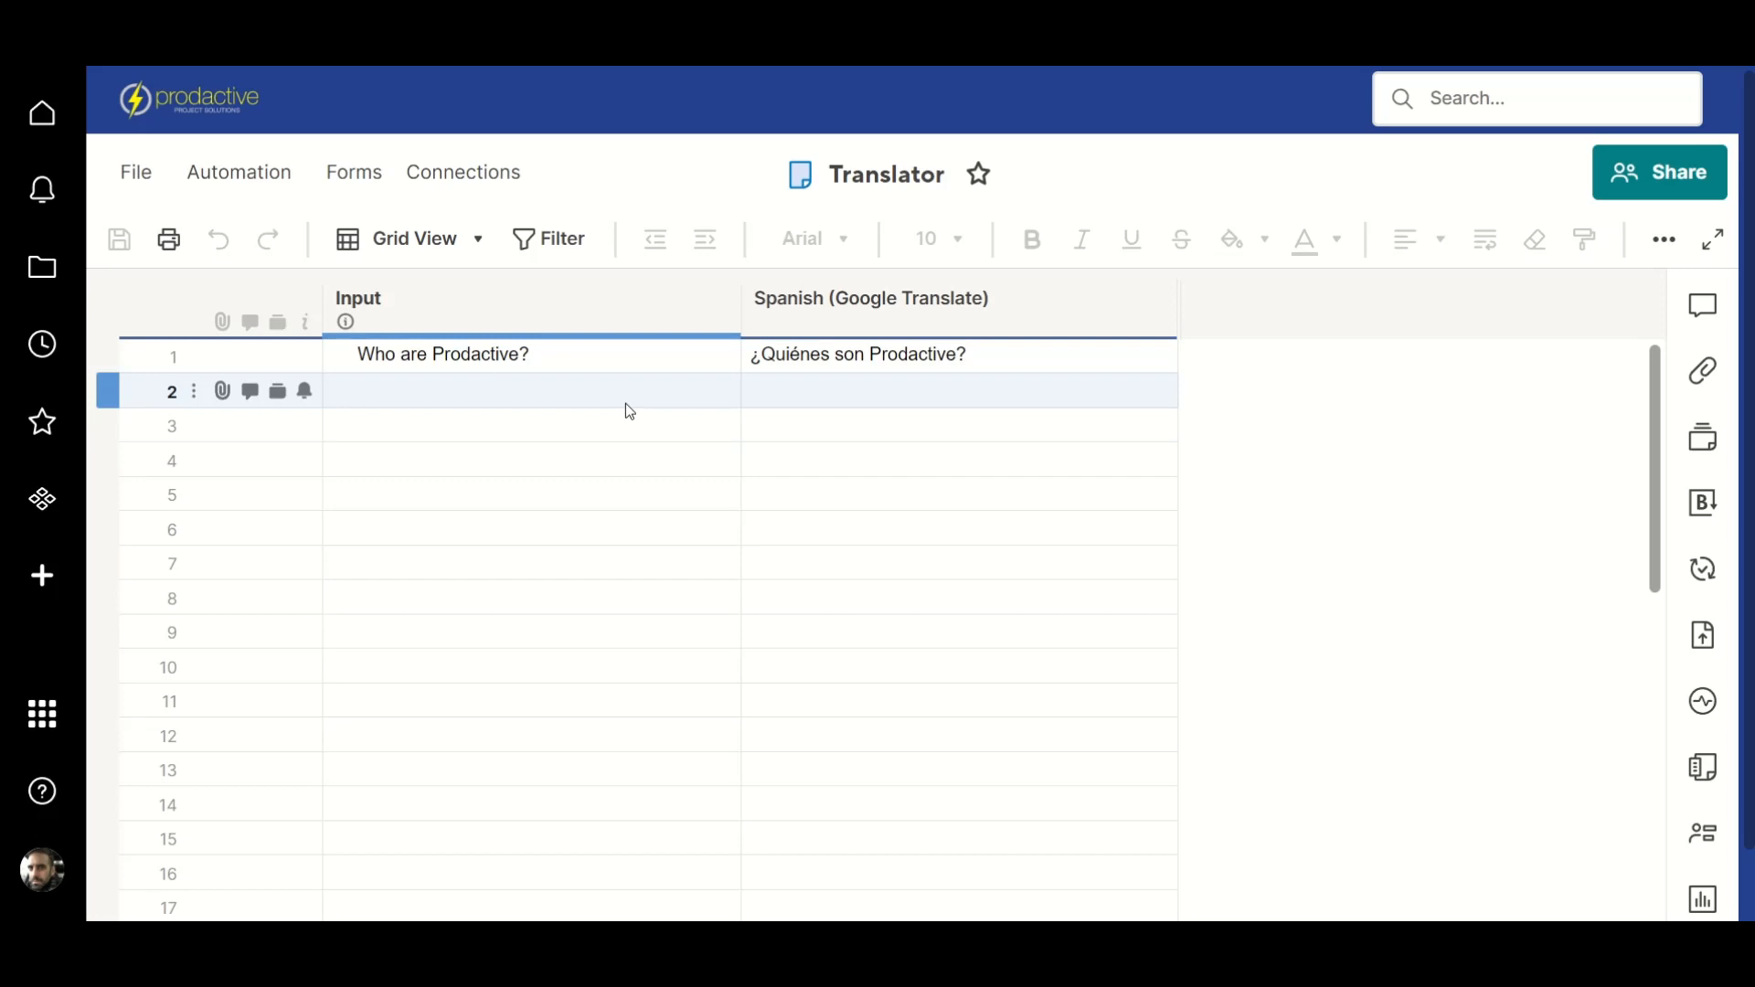
mouse_move(619, 404)
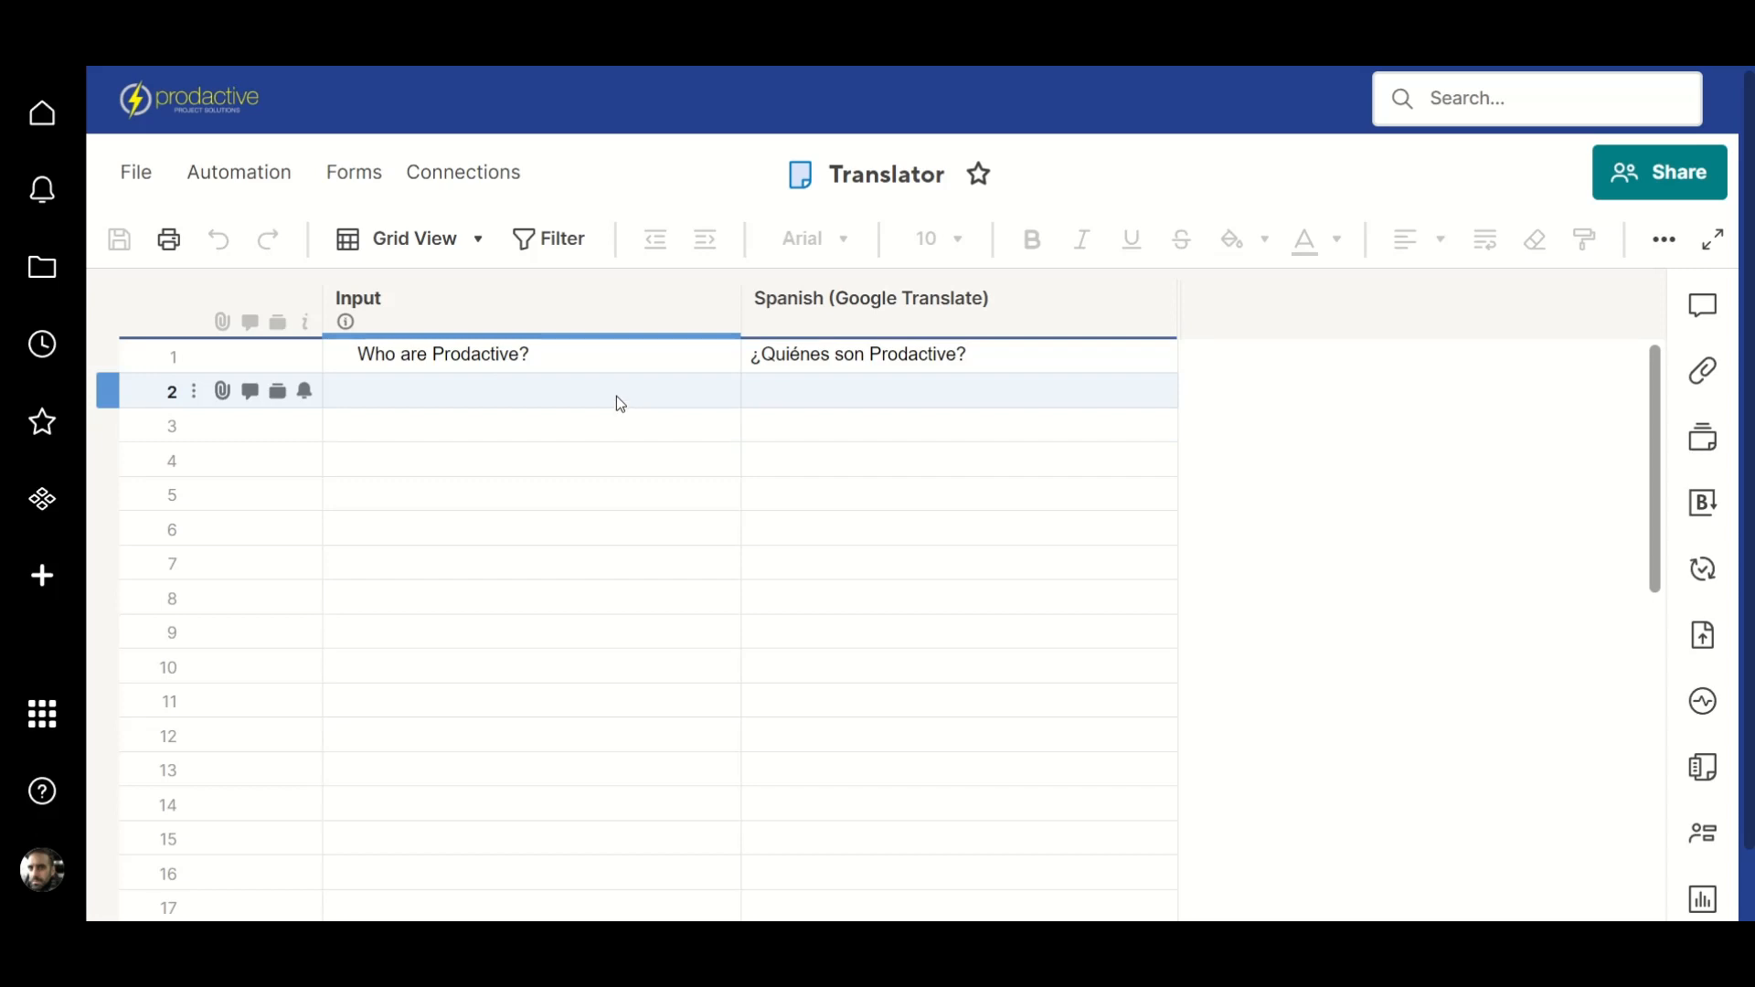
click(530, 390)
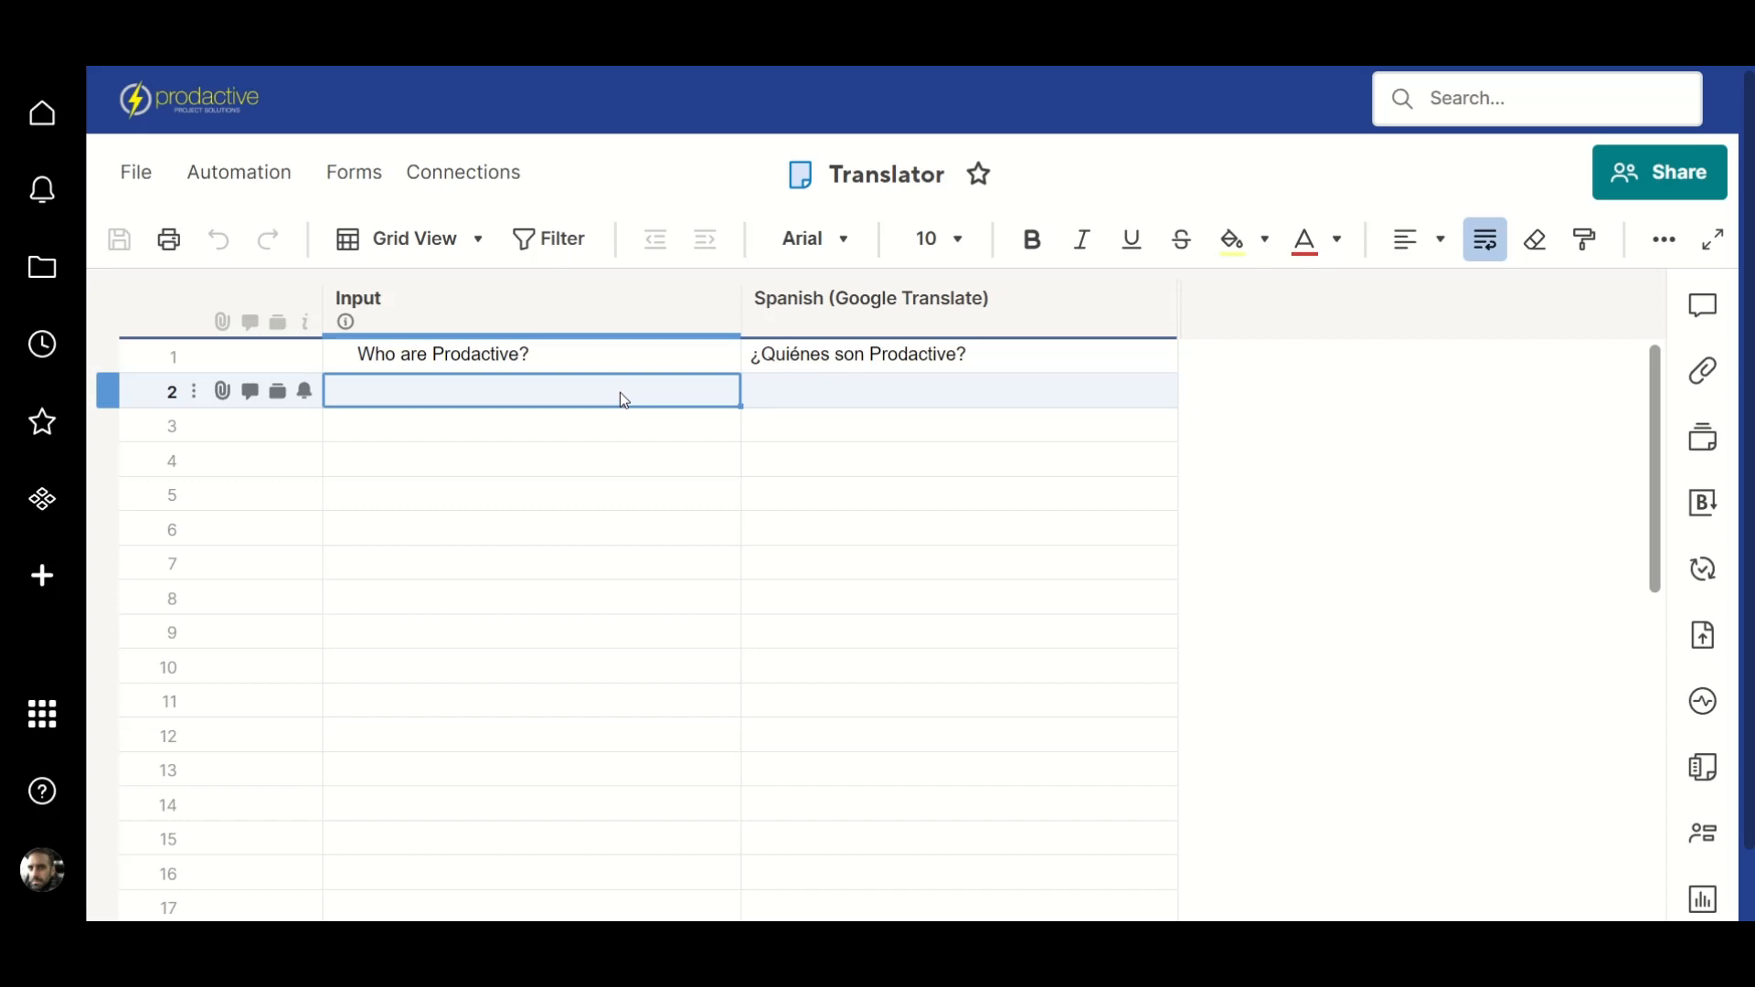
text(We're award-winning Smartsheet-aligned partners with extensive sector and industry experience gained internationally in big corporate and small businesses alike.)
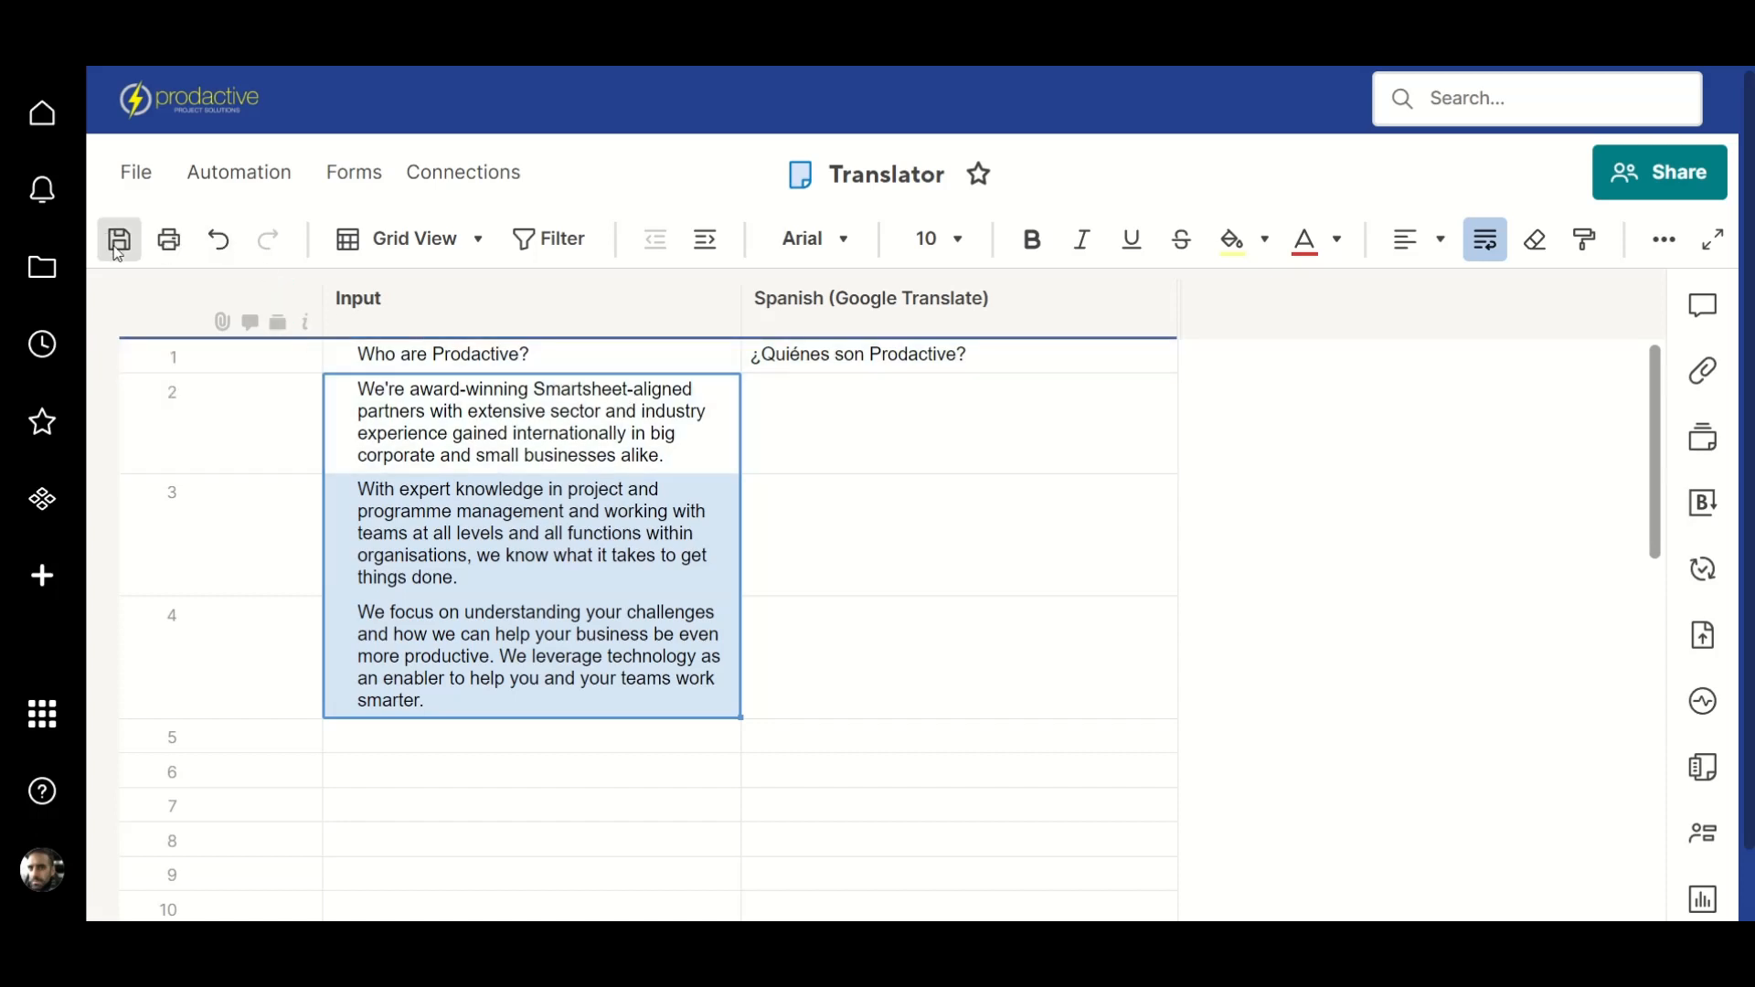
click(119, 238)
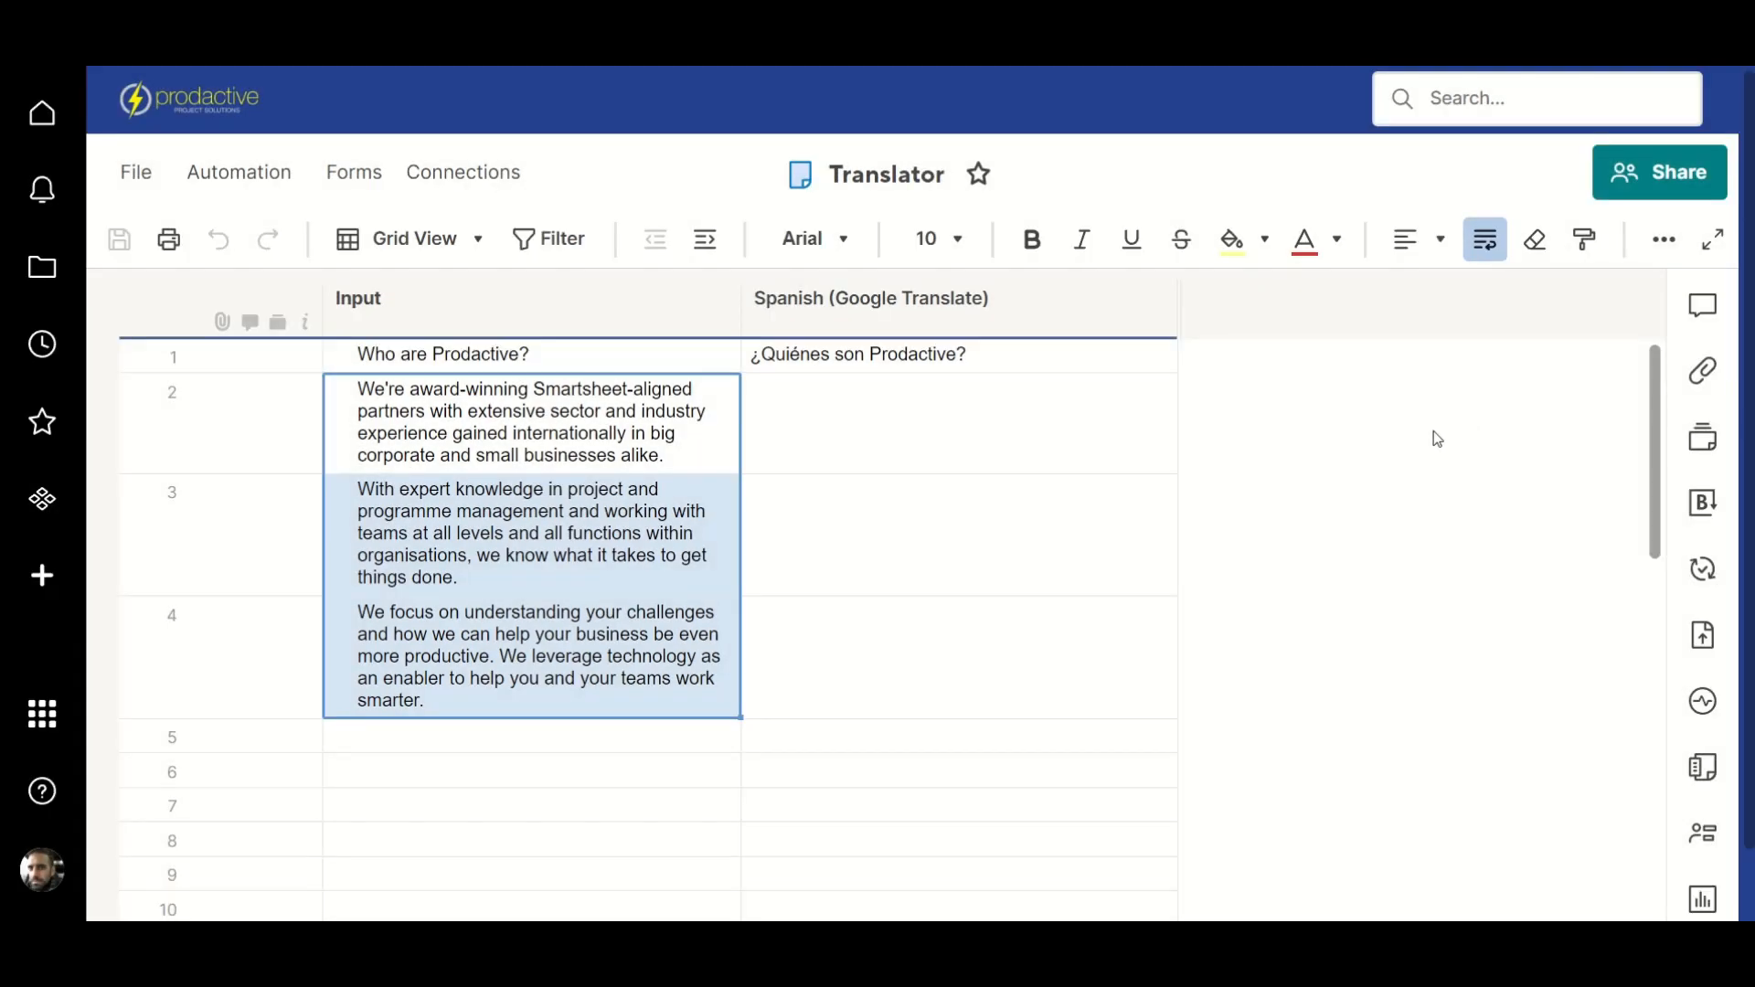
Wait for the Spanish (Google Translate) column to populate for rows 2–4
click(870, 298)
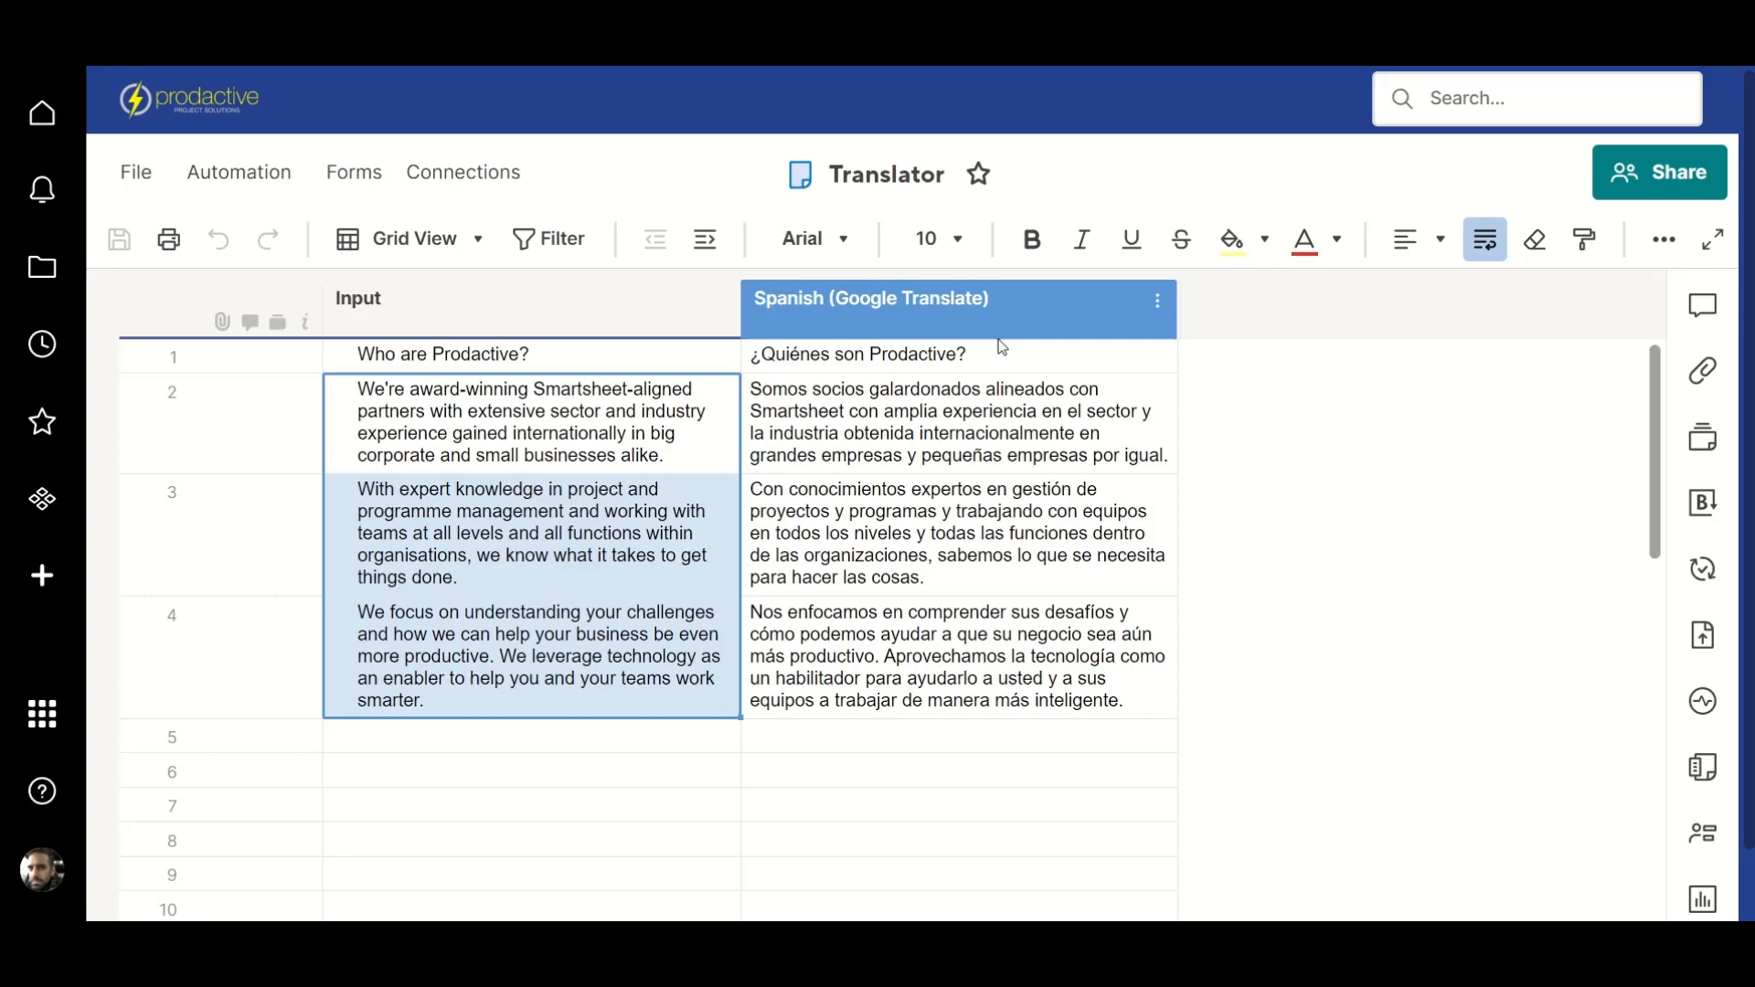
Unhide all columns from the Spanish (Google Translate) header menu to show Spanish (GPT)
click(1158, 300)
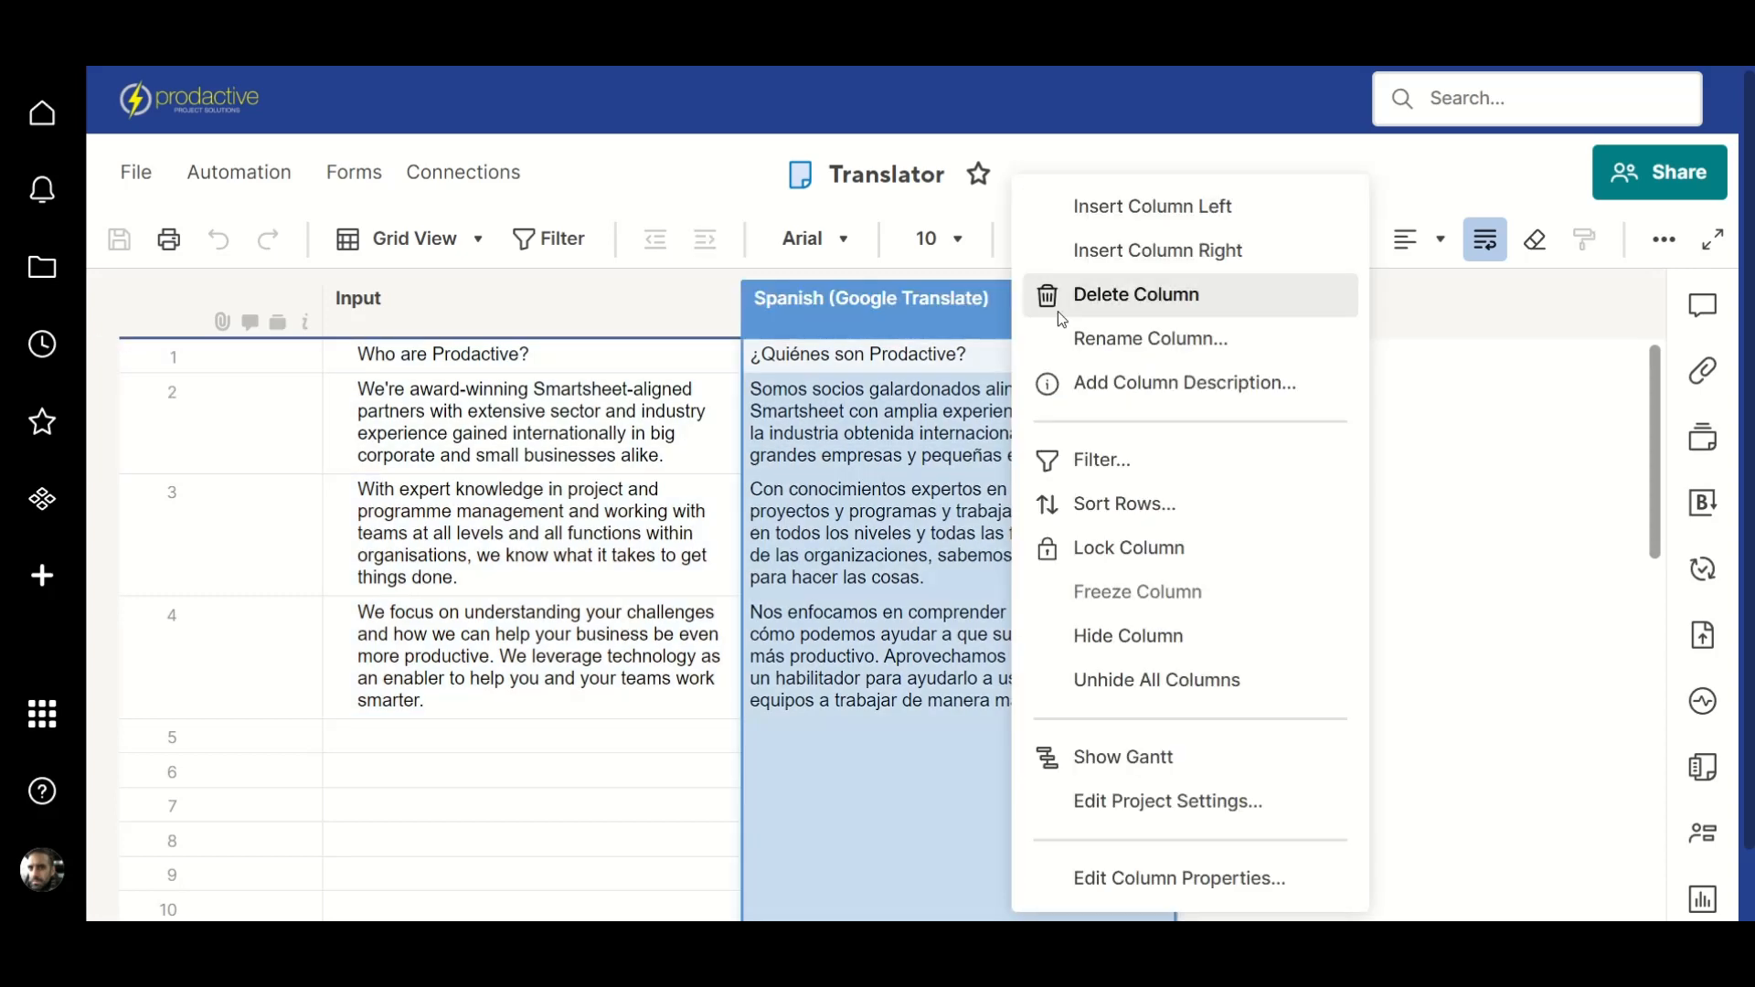
mouse_move(1156, 680)
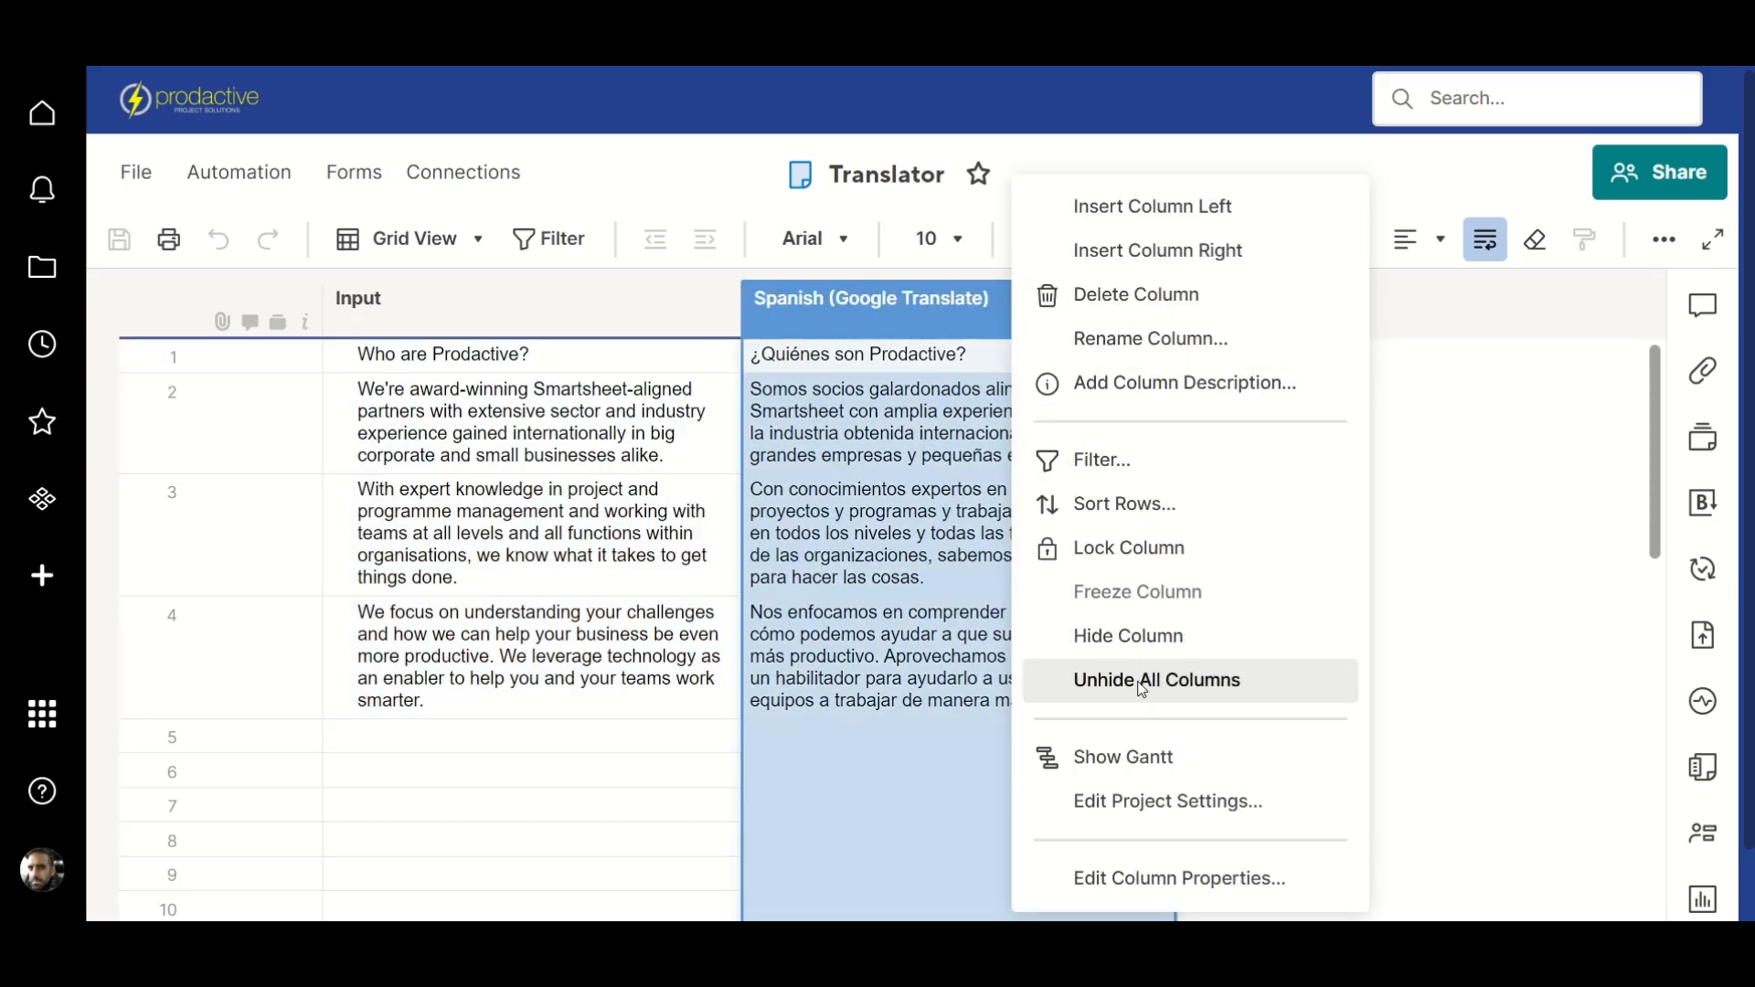
click(1155, 680)
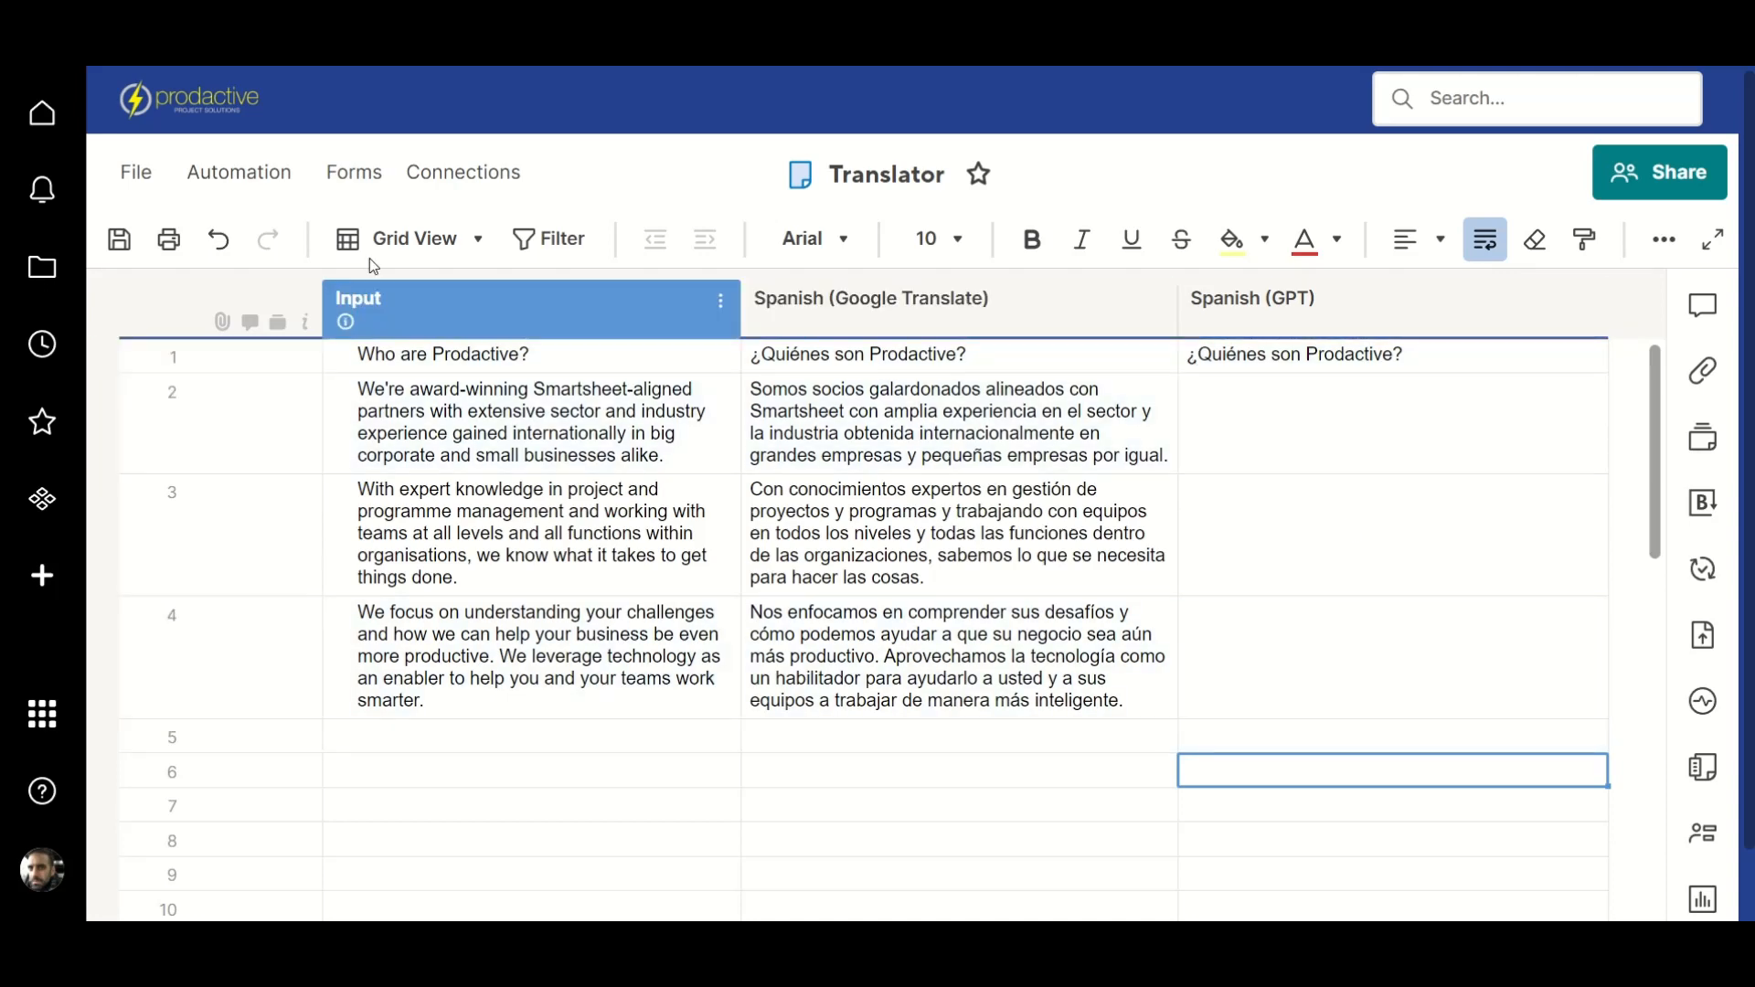
Save so GPT fills Spanish (GPT) rows 2–4, then select an empty row
click(119, 237)
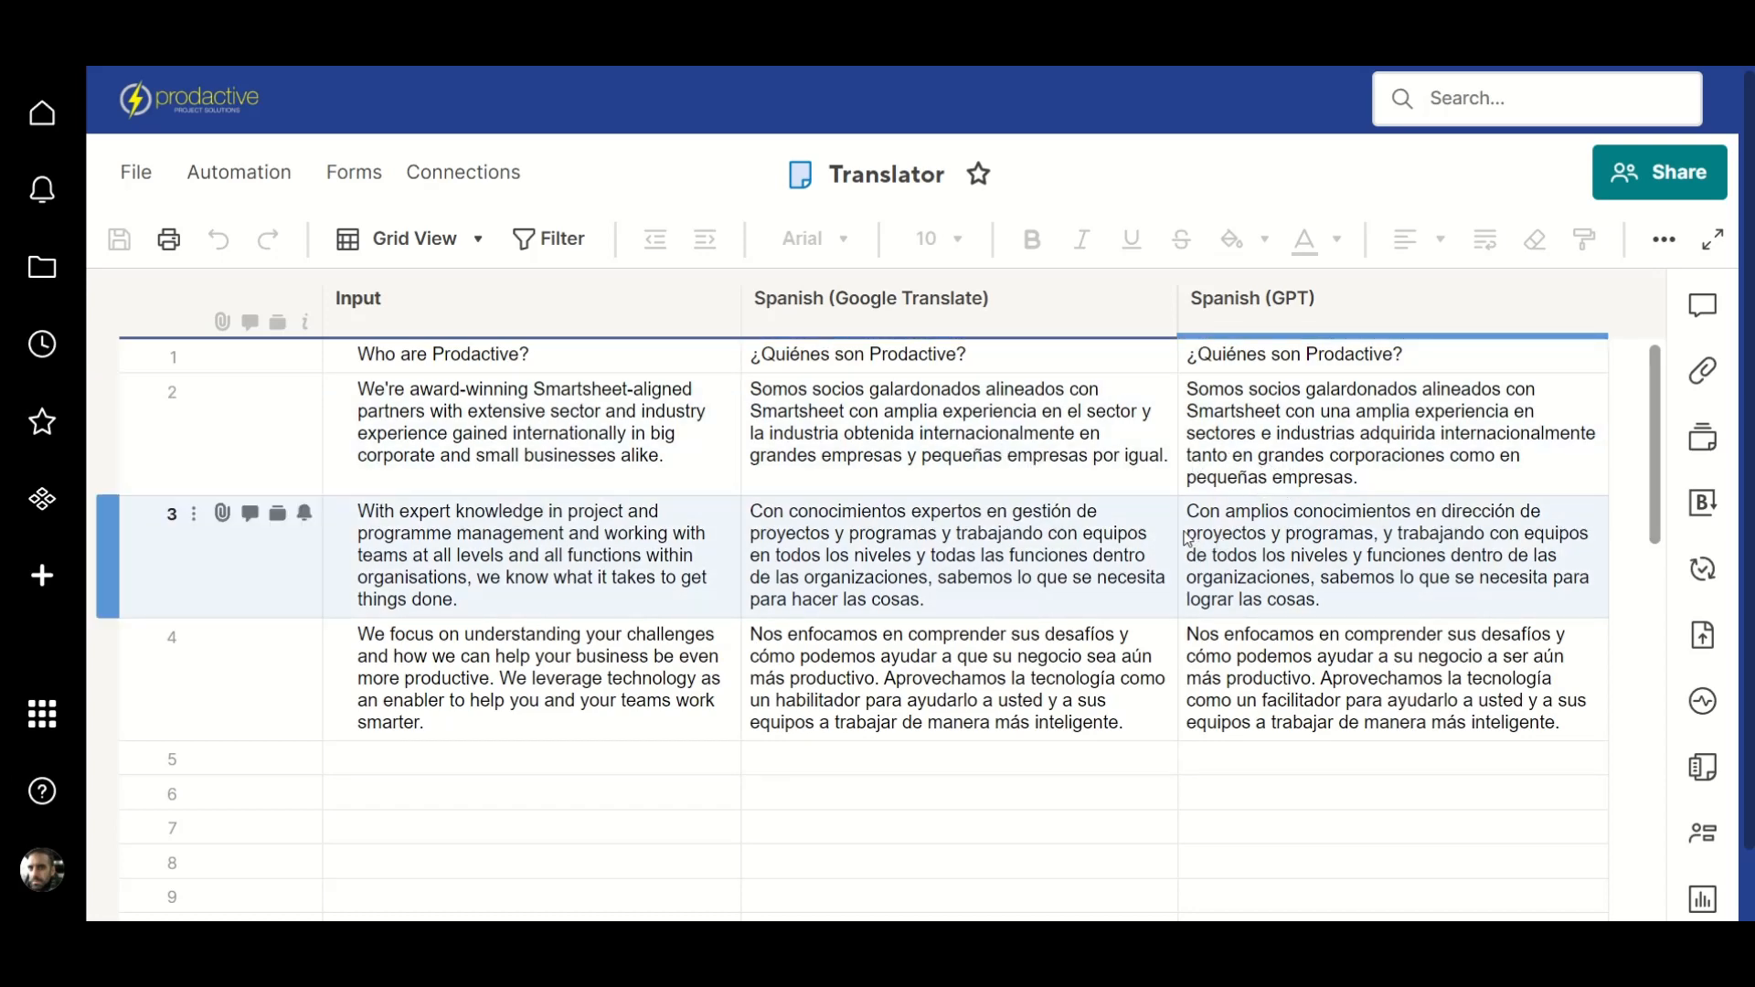
click(1252, 757)
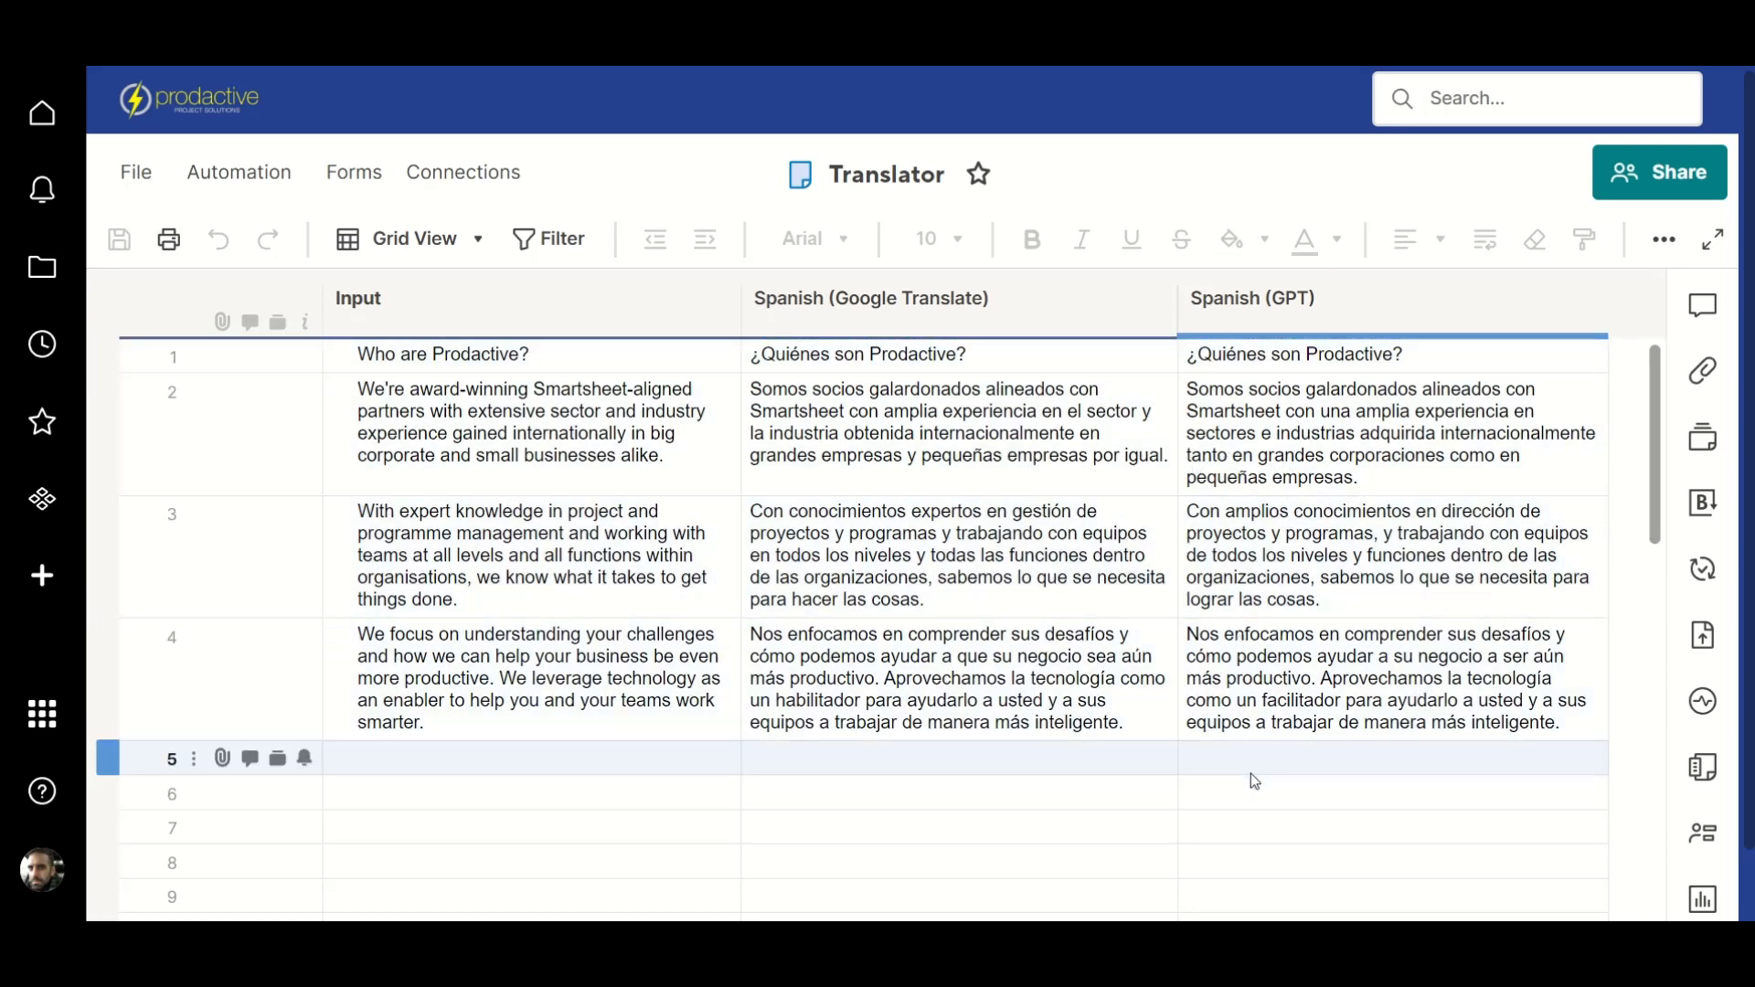